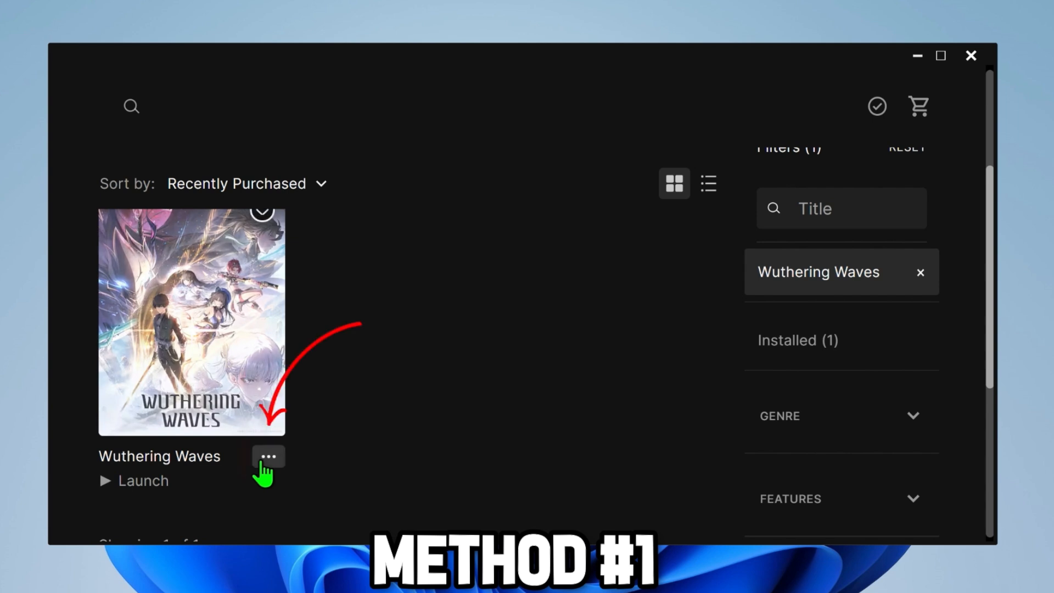
- Open Wuthering Waves' Manage settings and run Verify Files on its game data
left_click(267, 456)
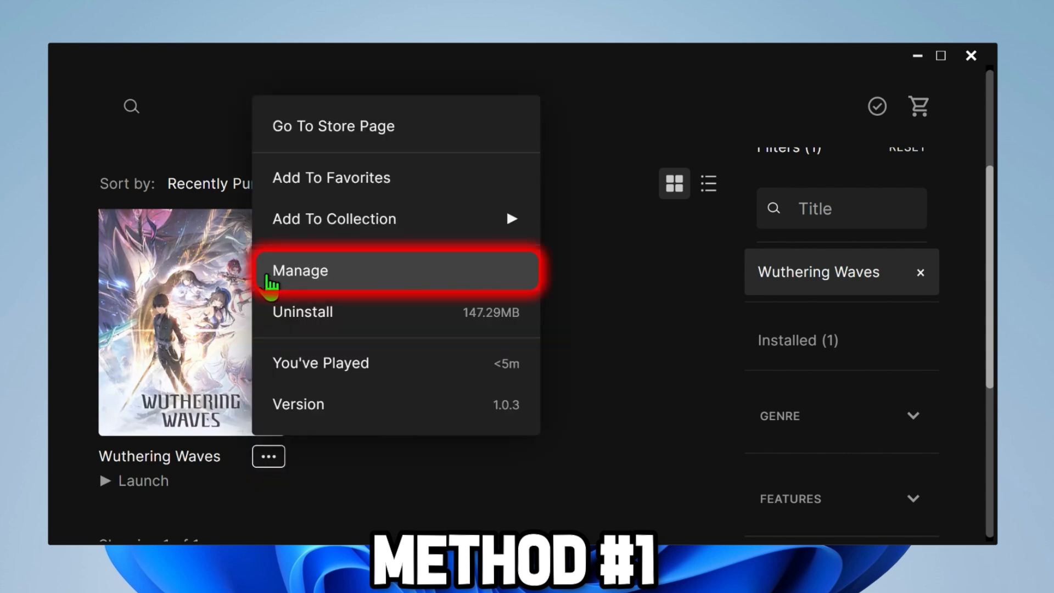
left_click(300, 270)
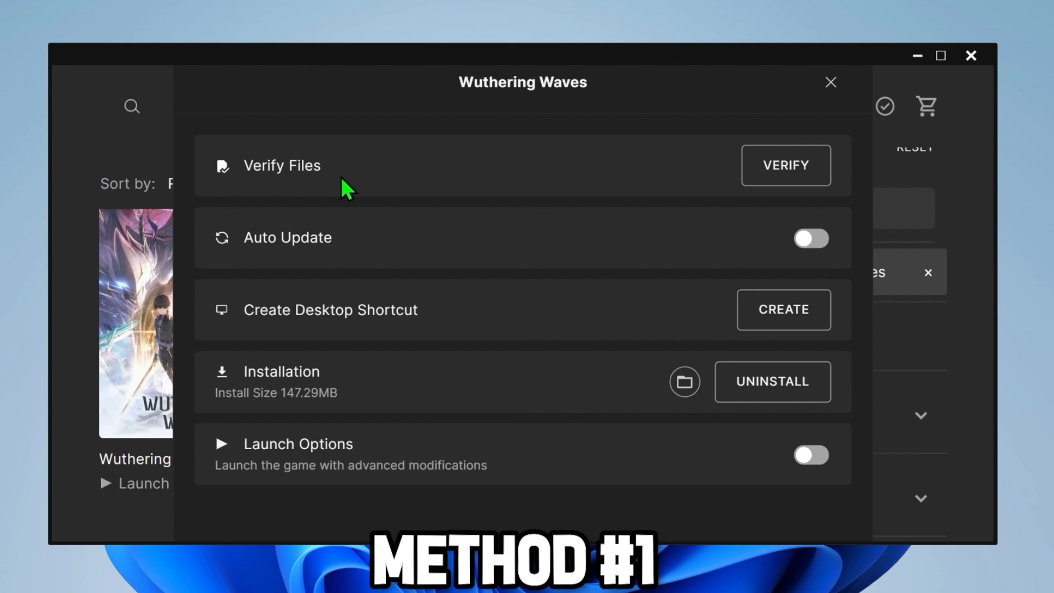
mouse_move(334, 191)
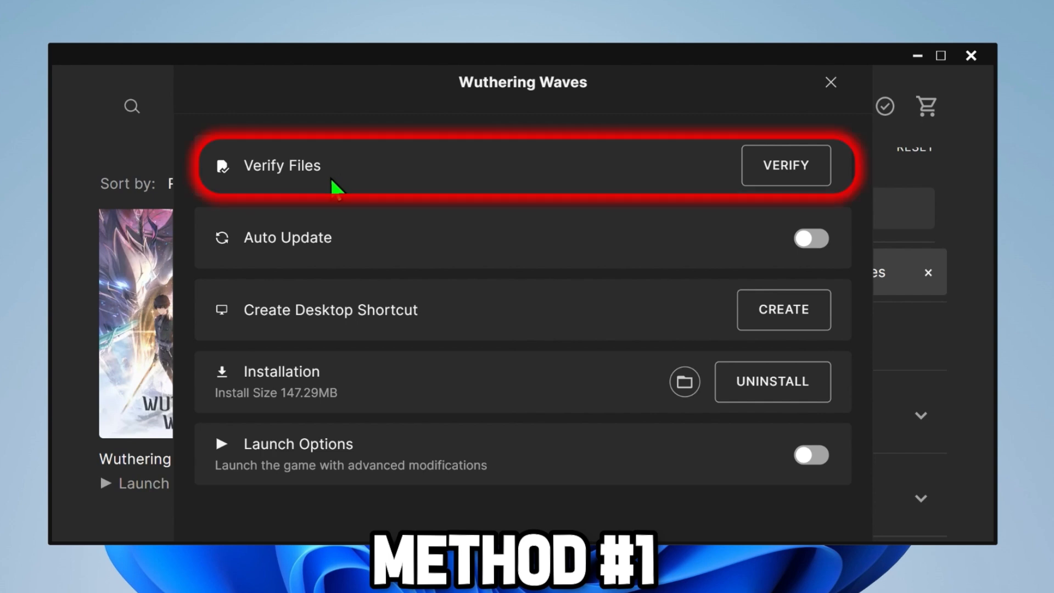
left_click(784, 165)
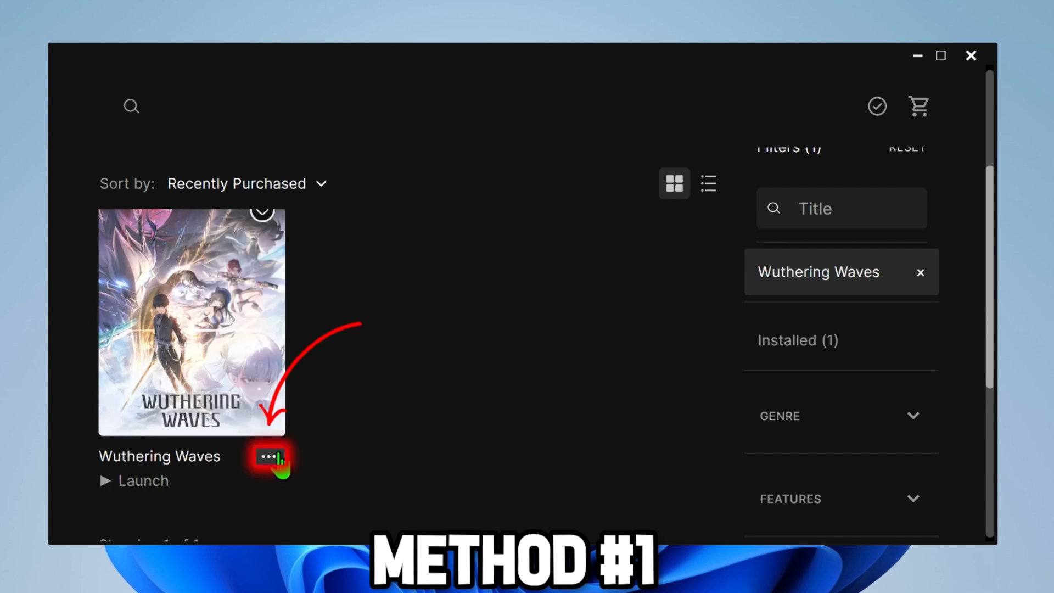
- Switch on the Auto Update and Launch Options toggles for Wuthering Waves, then close the settings
left_click(267, 459)
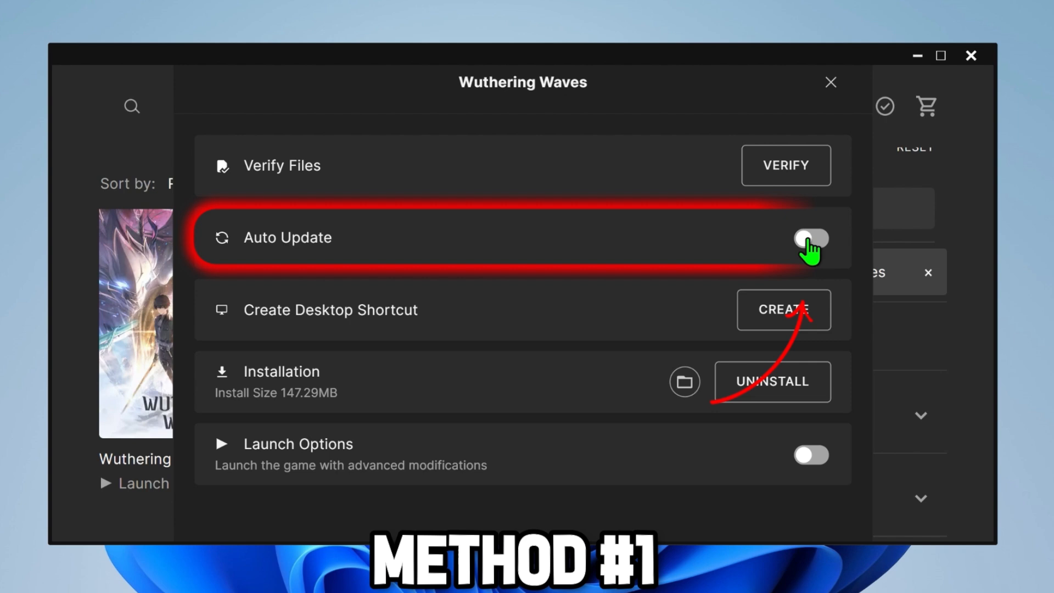
left_click(811, 238)
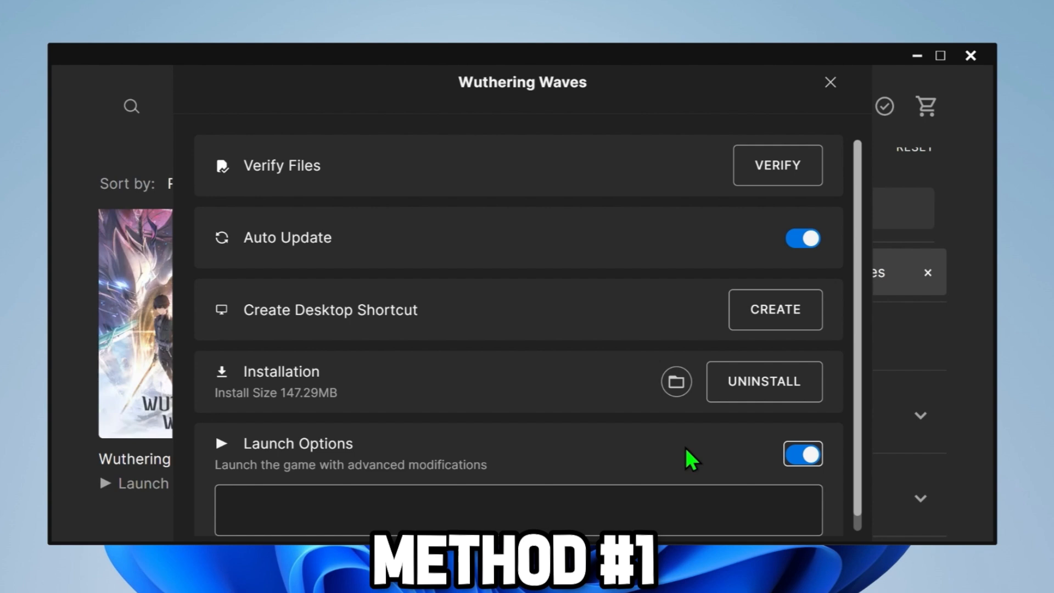
left_click(675, 381)
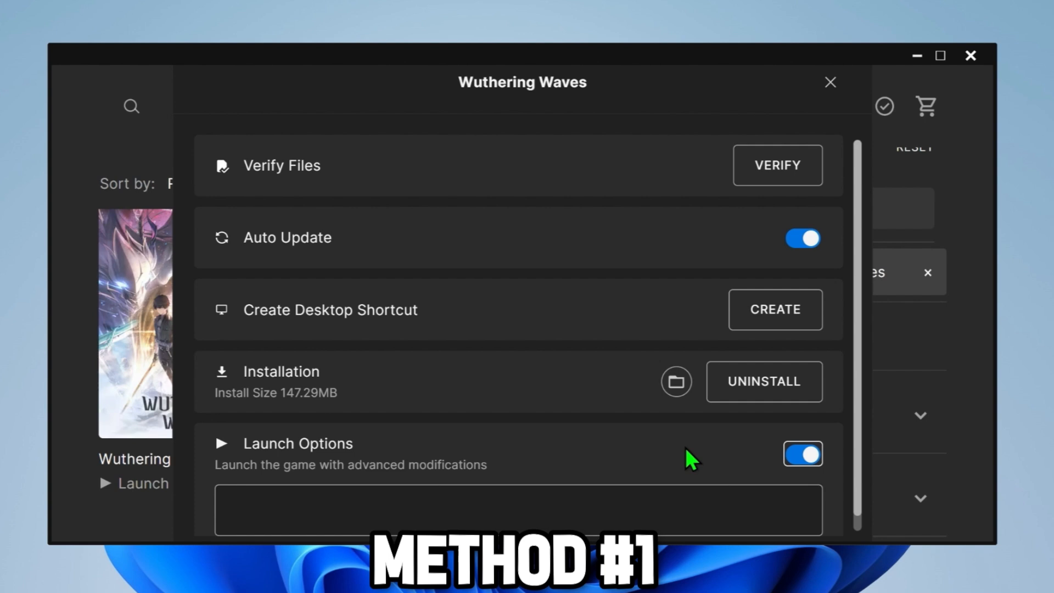
left_click(829, 82)
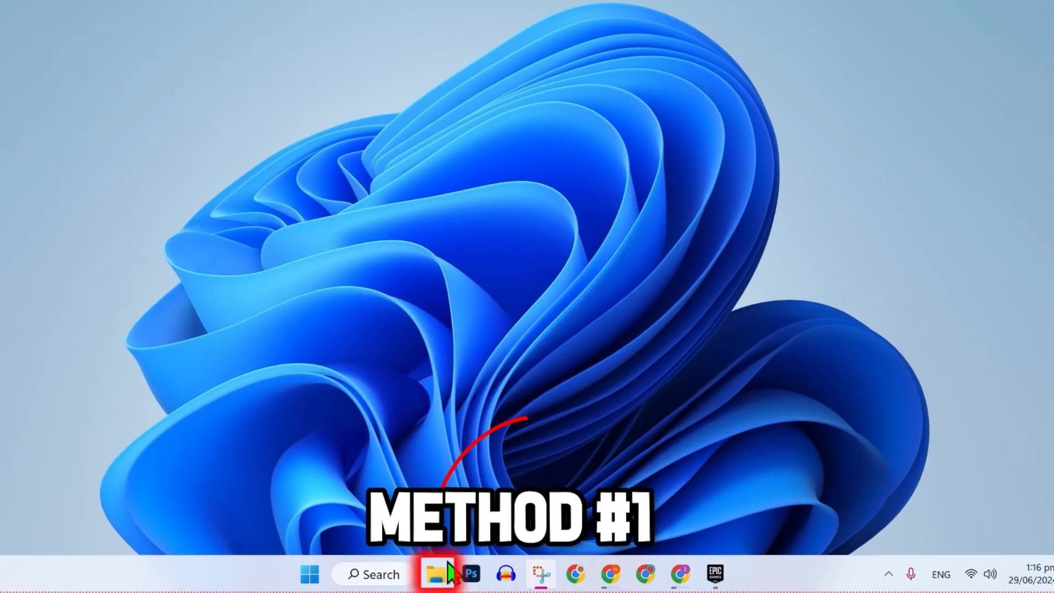
- Open File Explorer and browse into the WORK (D:) drive toward the WutheringWavesj3oFh folder
left_click(437, 574)
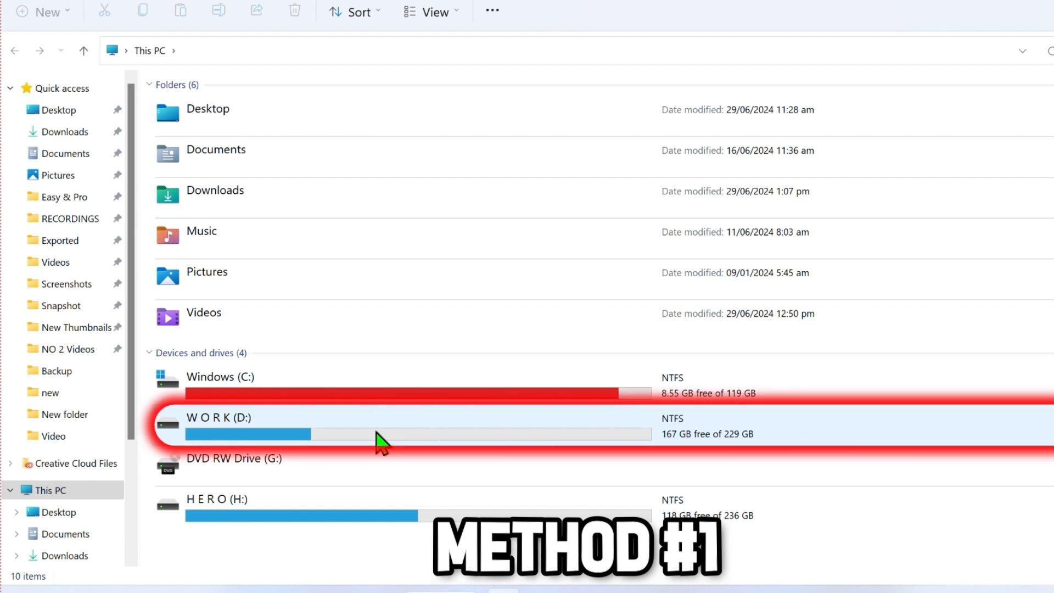
double_click(218, 416)
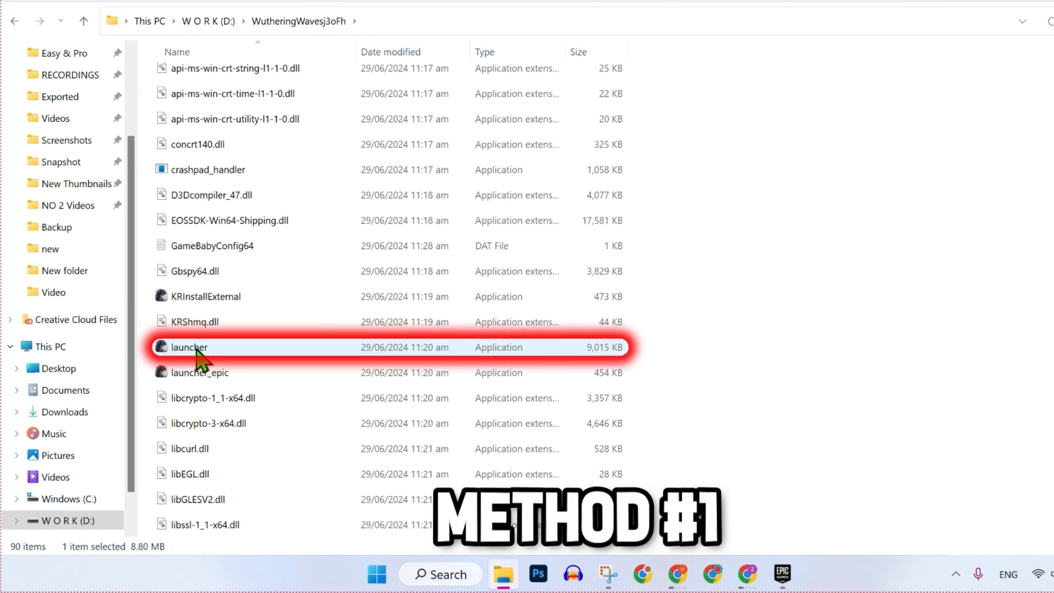
- Run the Wuthering Waves launcher file as administrator
right_click(188, 347)
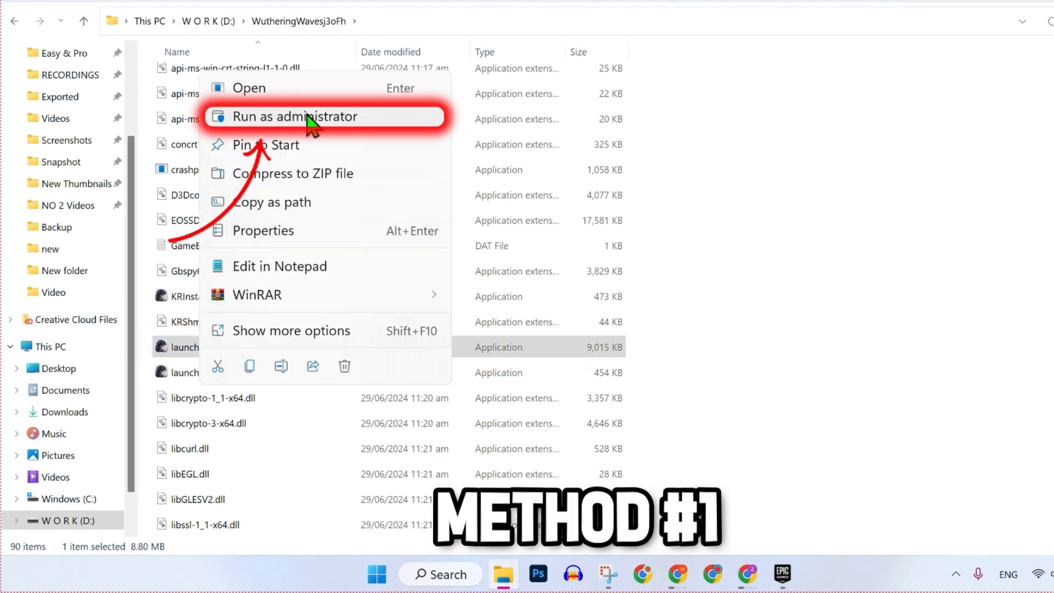
left_click(294, 116)
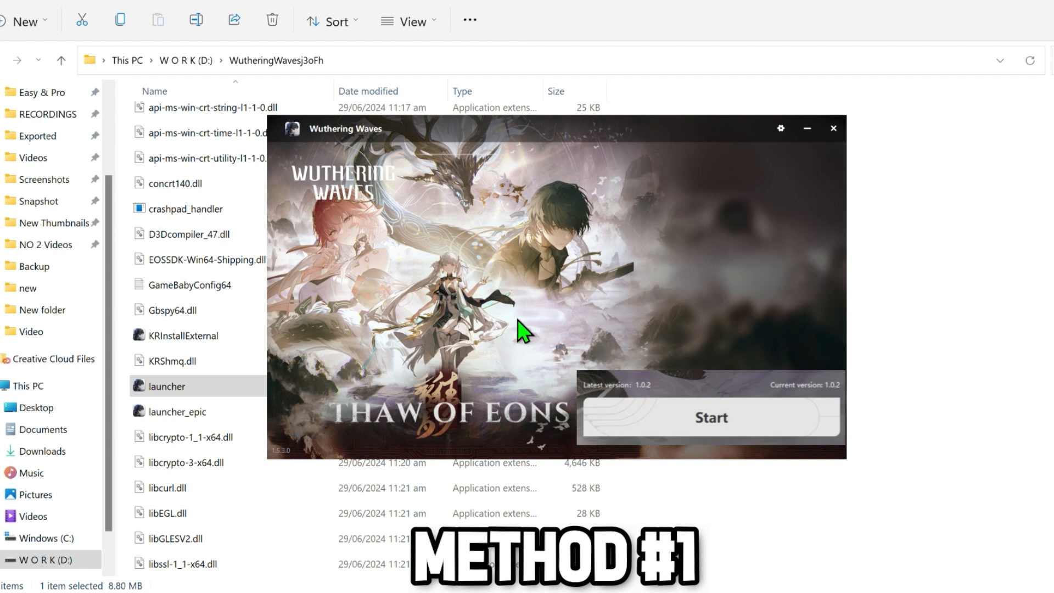